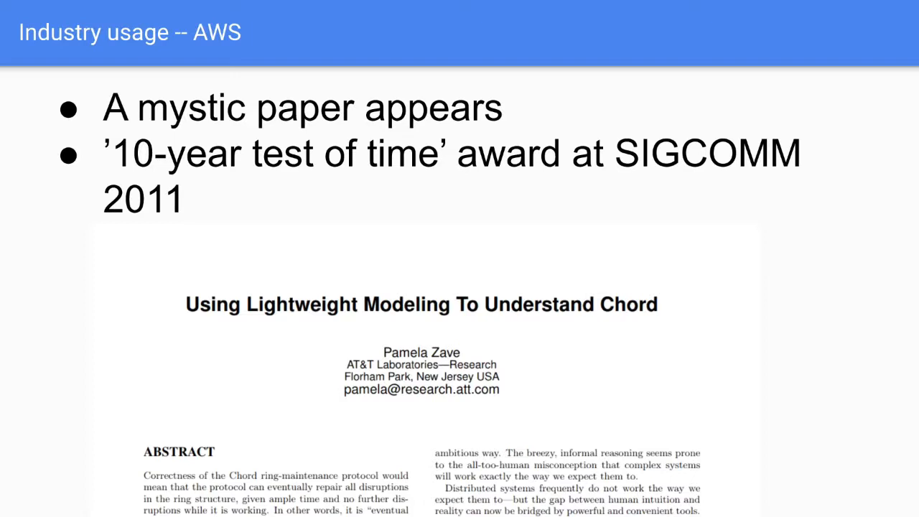
key(right)
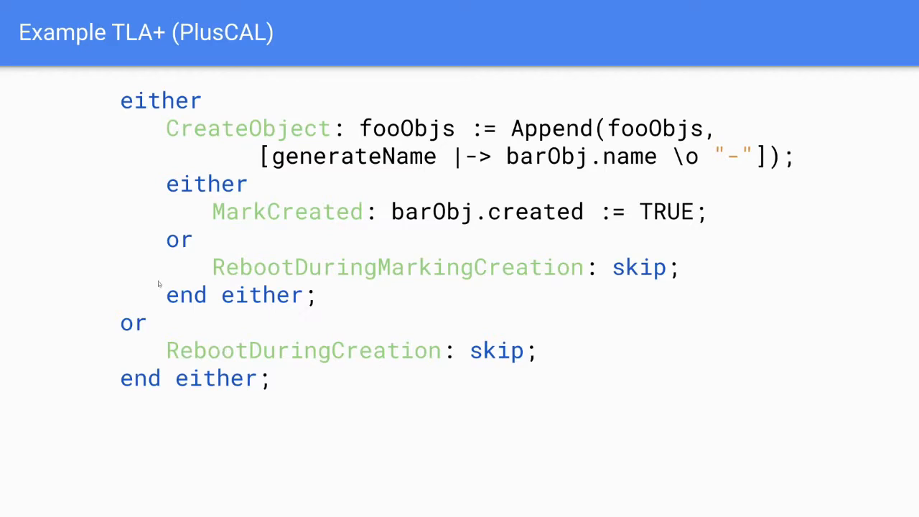
mouse_move(194, 183)
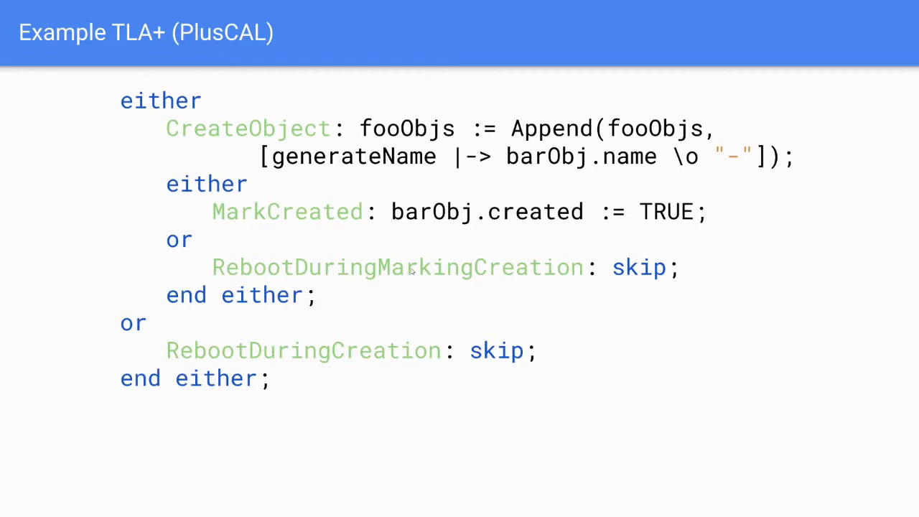
mouse_move(413, 271)
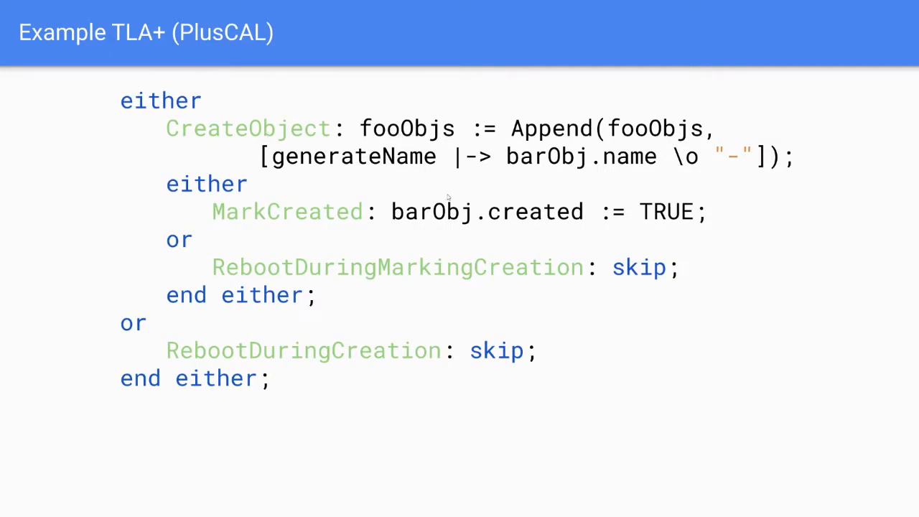
mouse_move(257, 204)
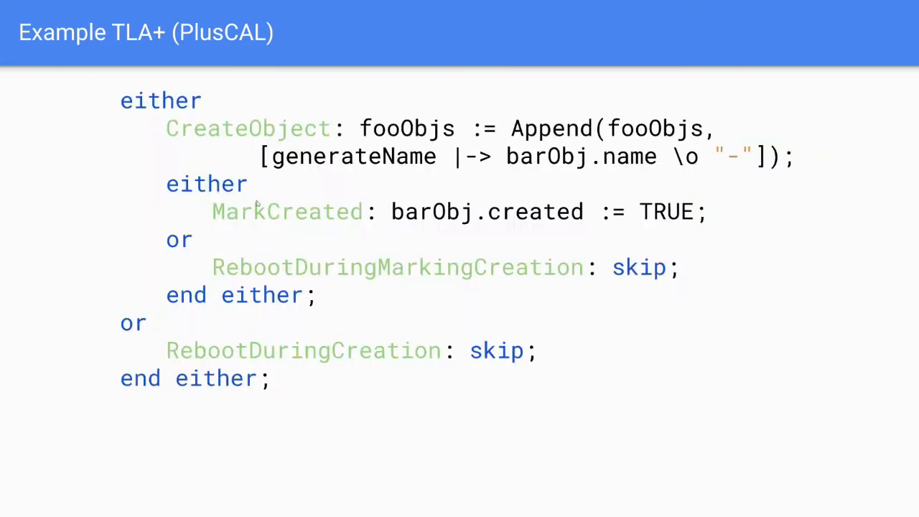
mouse_move(253, 230)
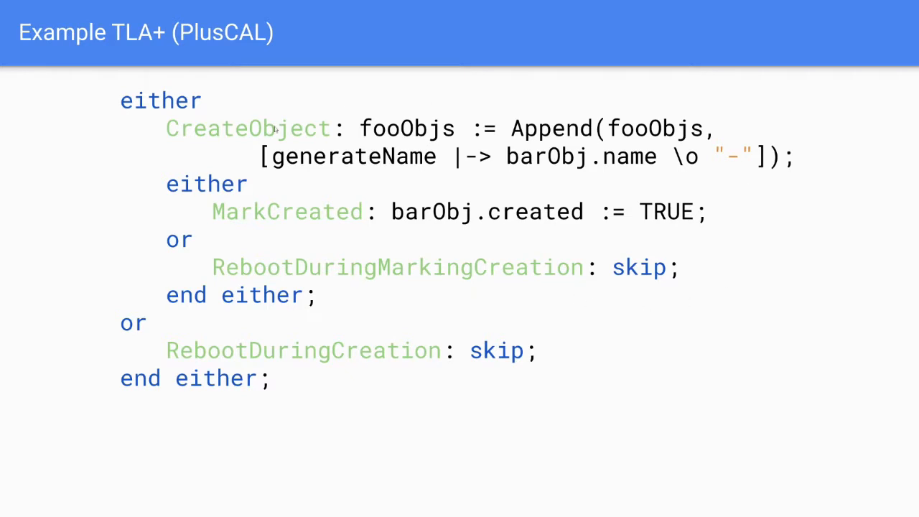
mouse_move(753, 345)
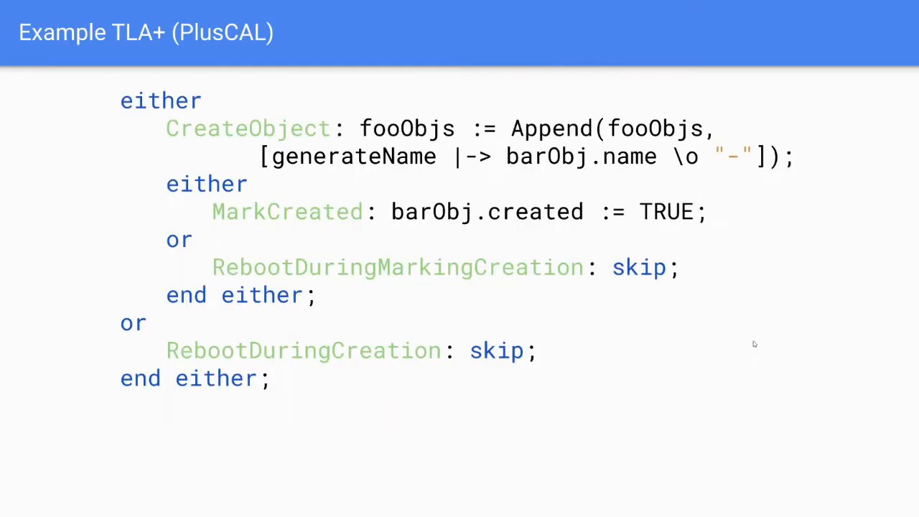
mouse_move(320, 190)
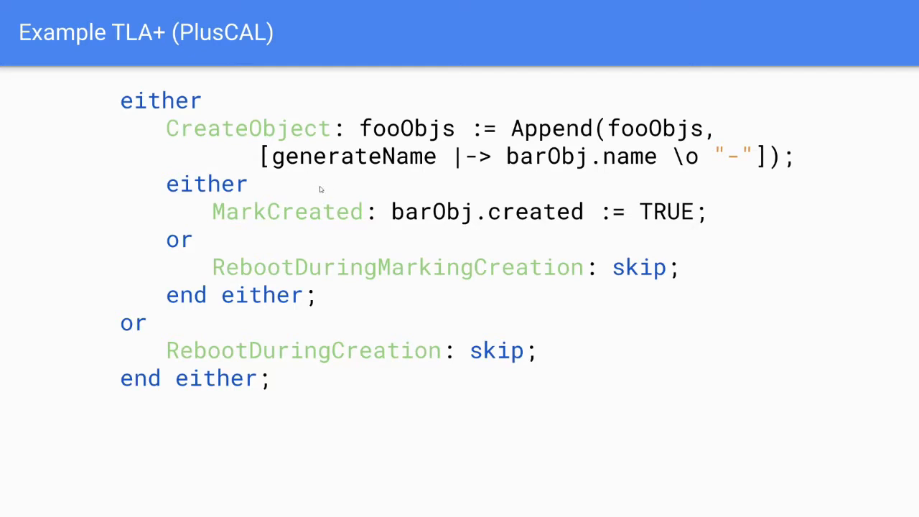
mouse_move(348, 135)
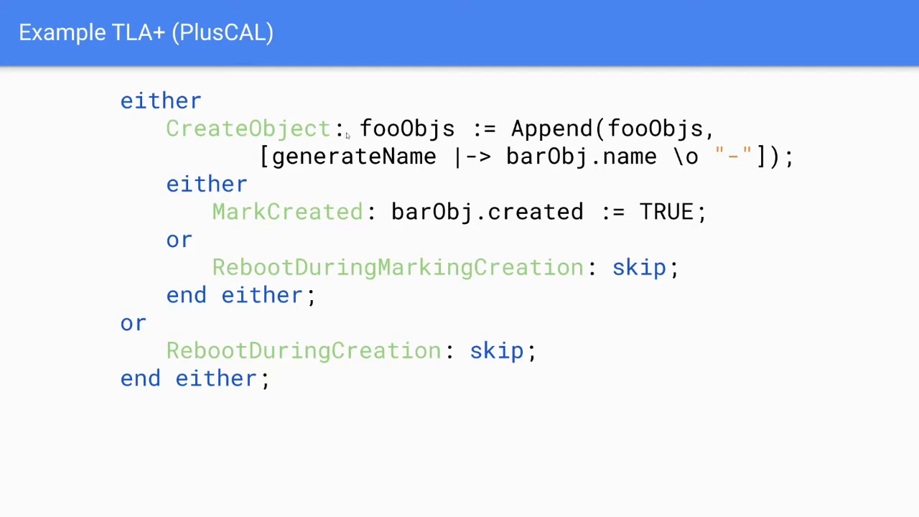
mouse_move(468, 225)
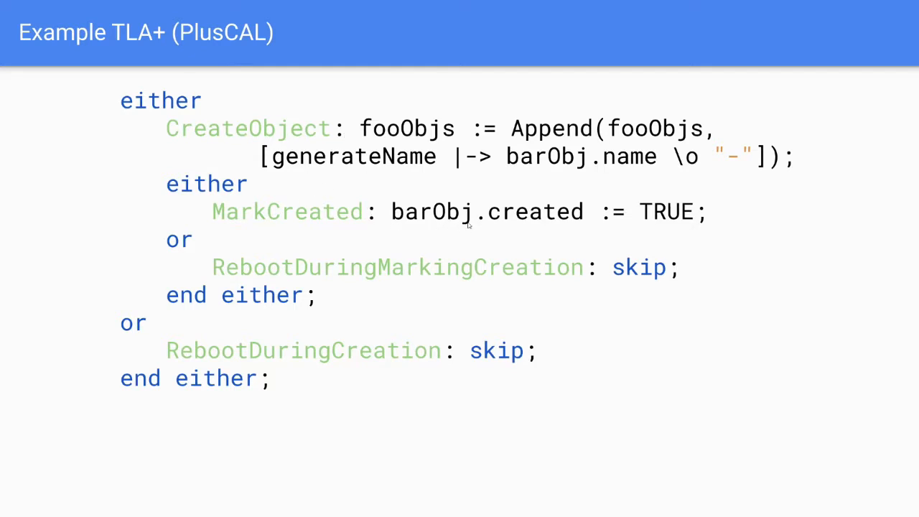